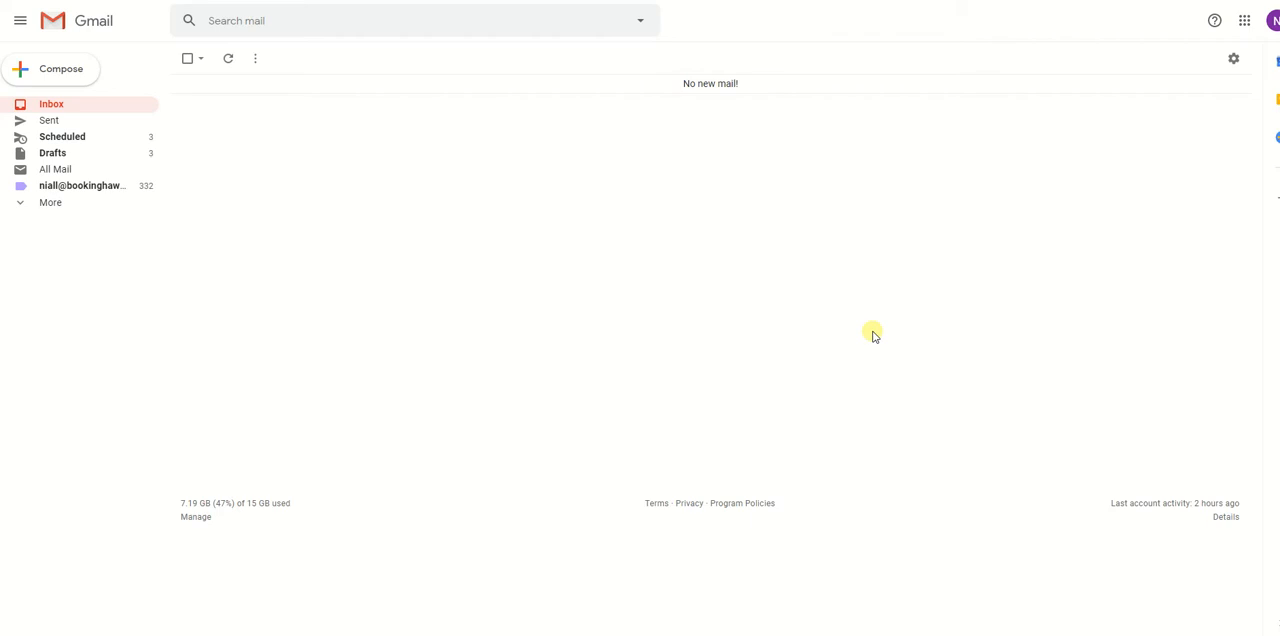
mouse_move(764, 172)
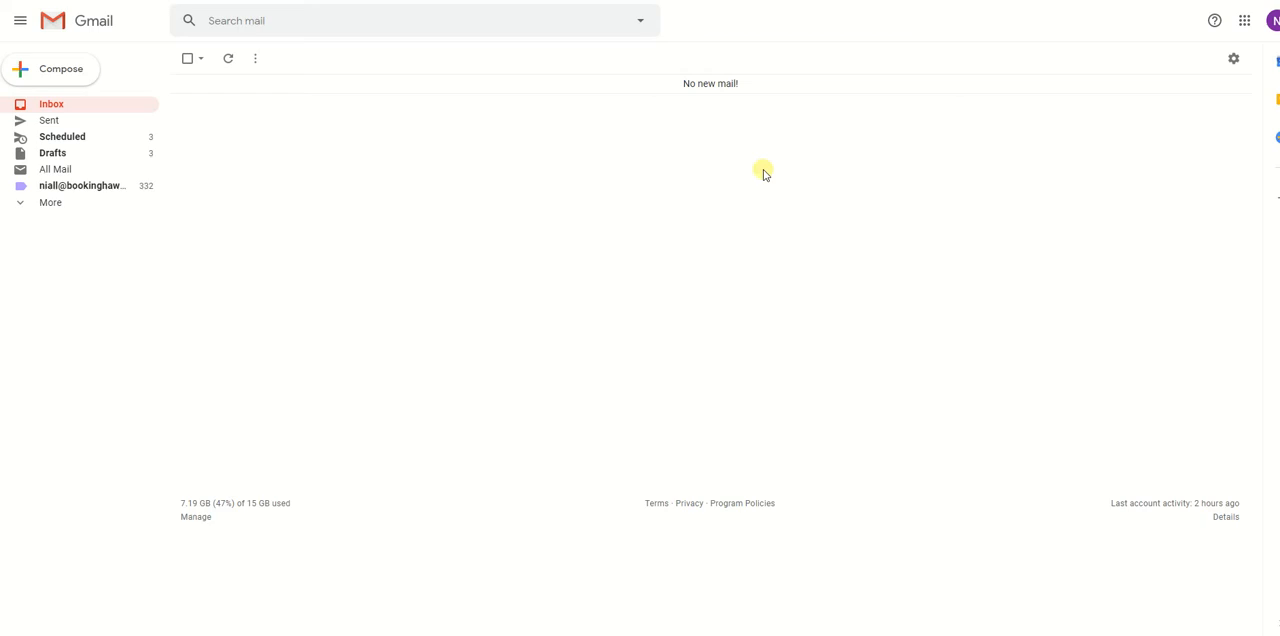
mouse_move(1232, 58)
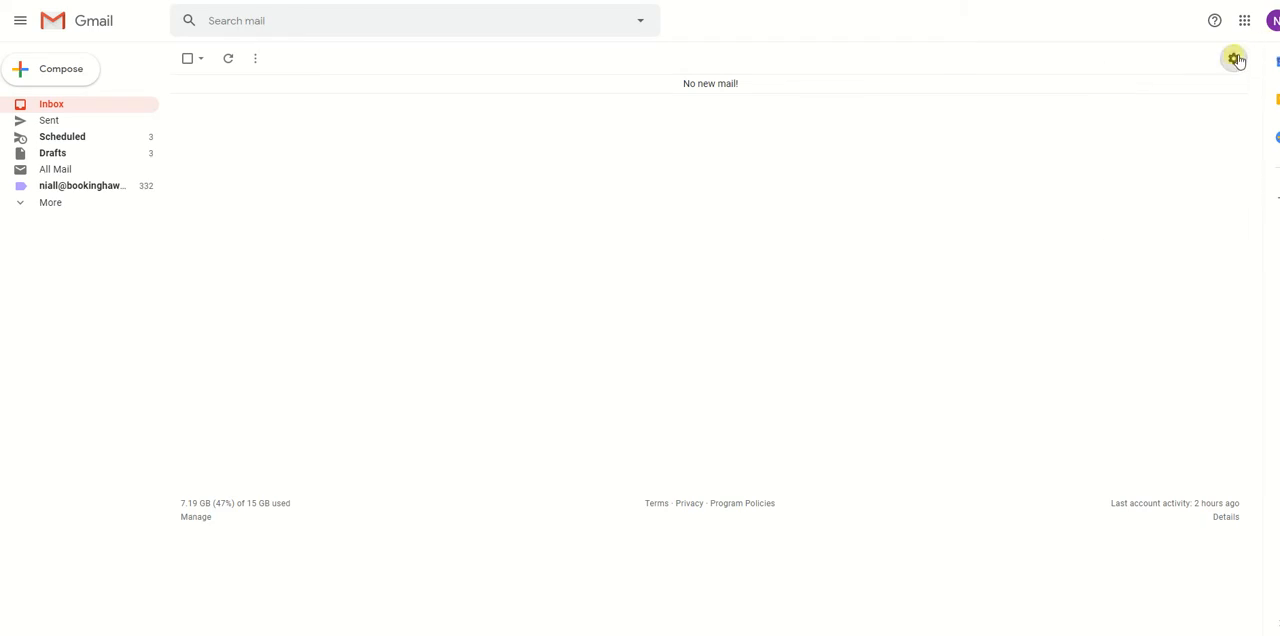
Step: Bring up the quick settings menu from the gear icon on the empty inbox
left_click(1232, 58)
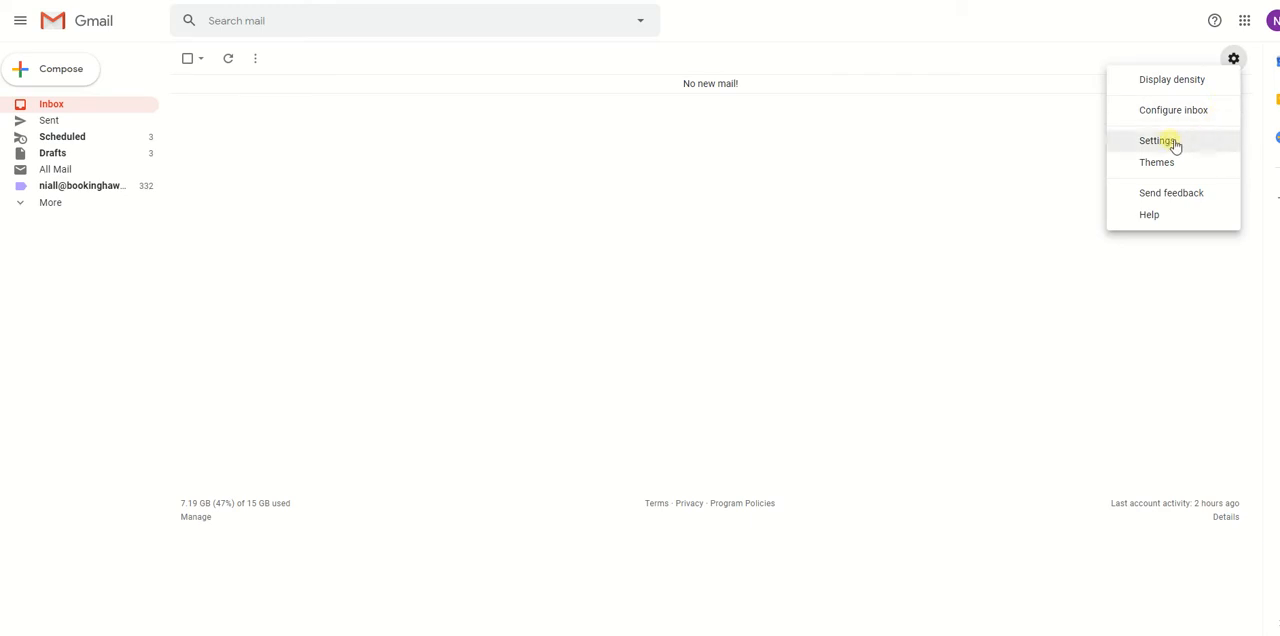
Step: Show the Accounts and Import settings with the Check mail from other accounts list in view
left_click(1156, 140)
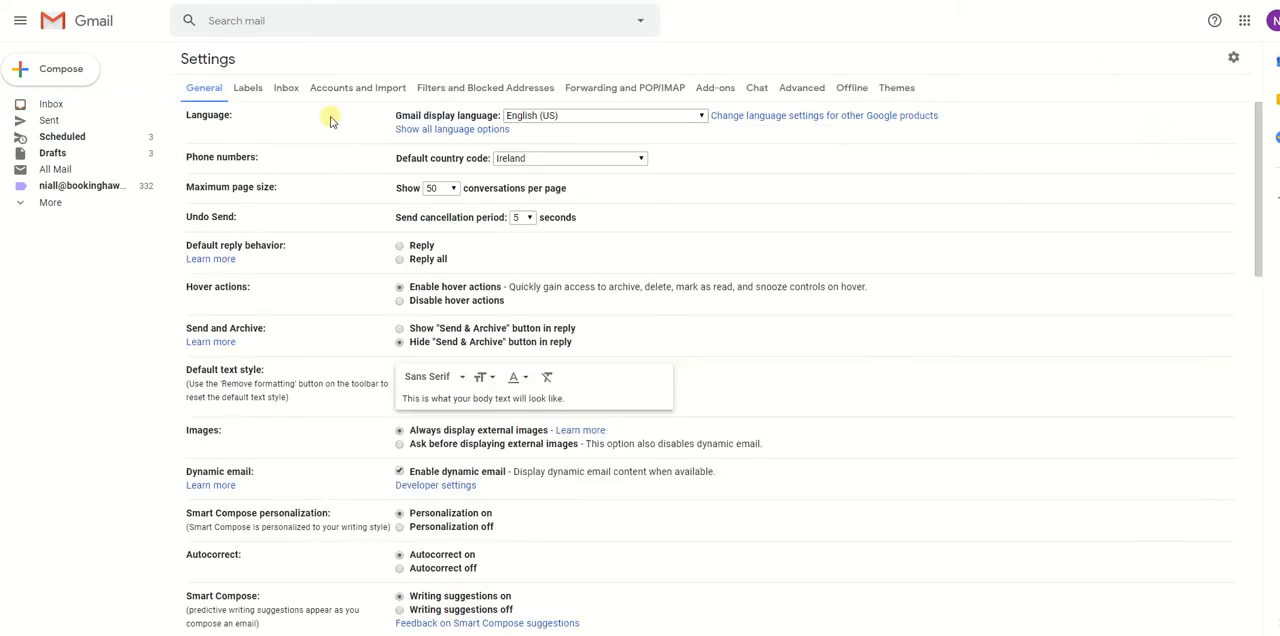
left_click(356, 88)
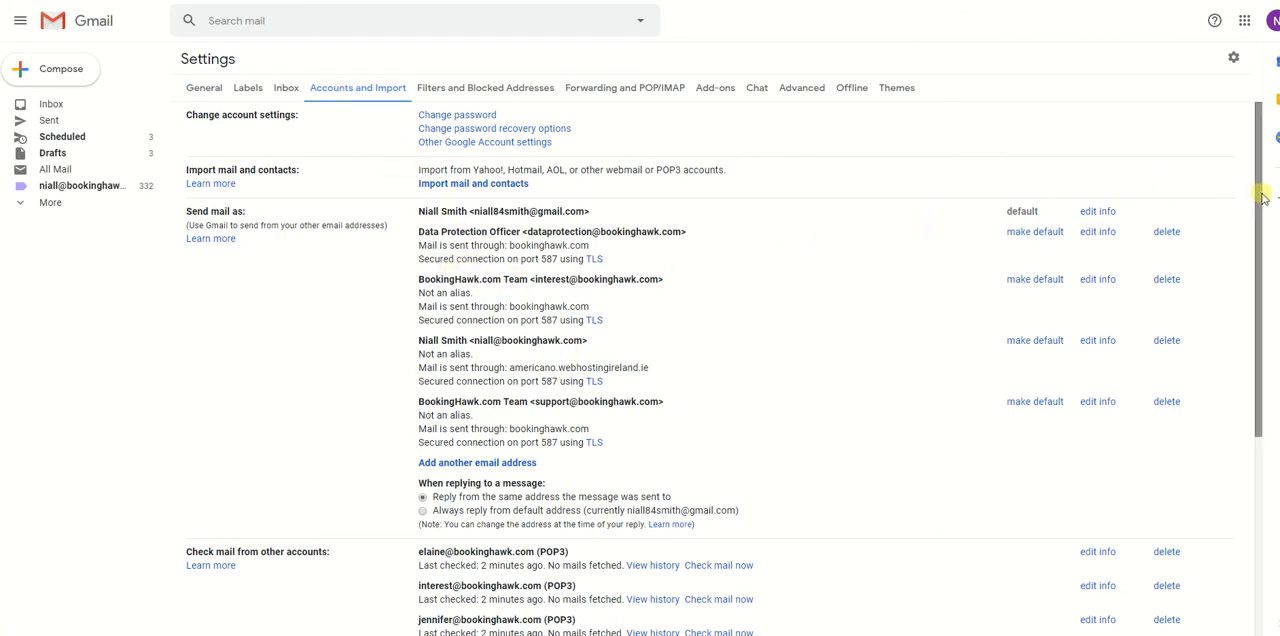
scroll("down", 3)
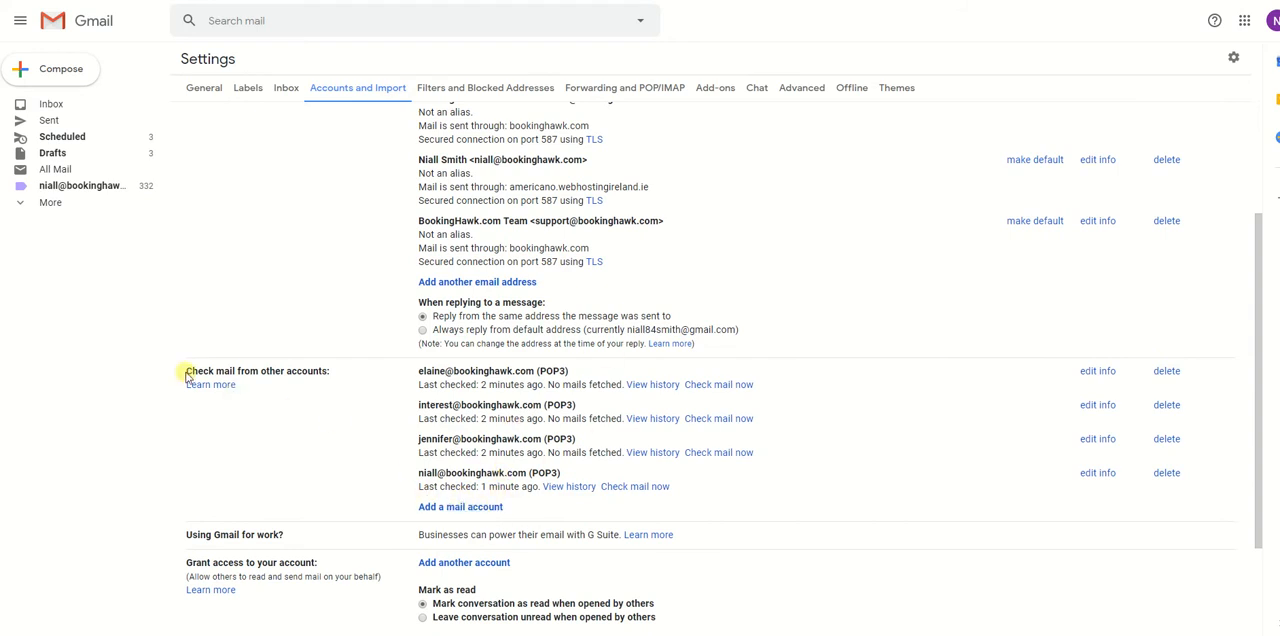
double_click(300, 372)
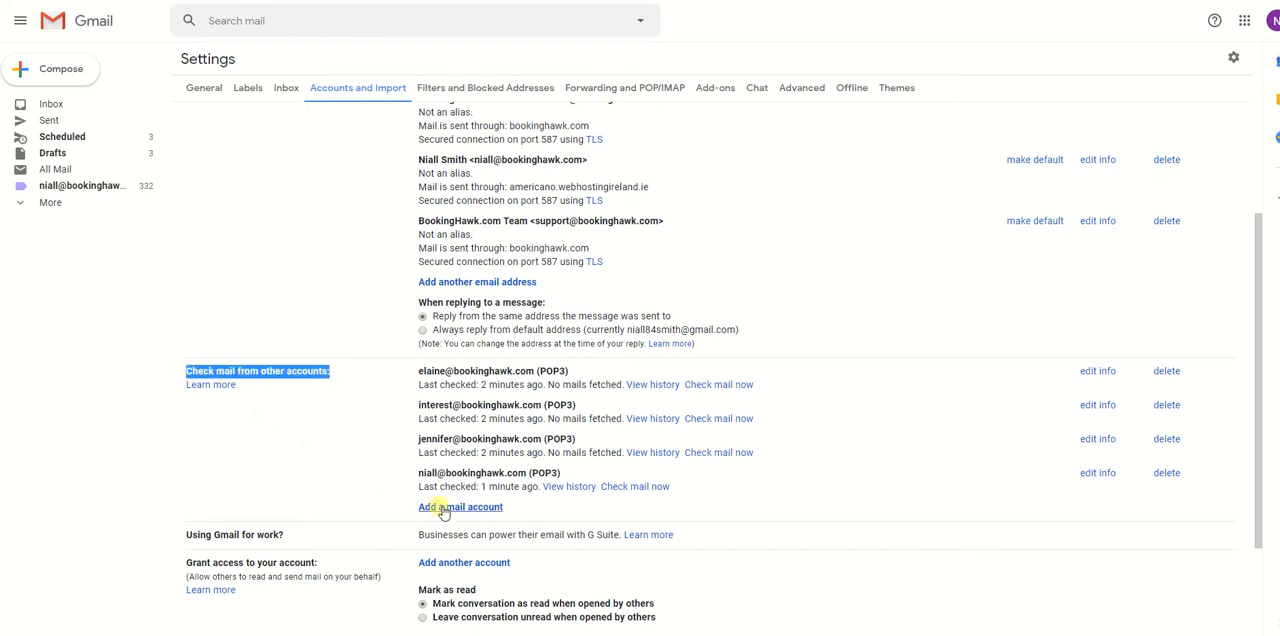
Step: Start adding the Eircom email address as another mail account and continue to the POP3 import choice
left_click(460, 508)
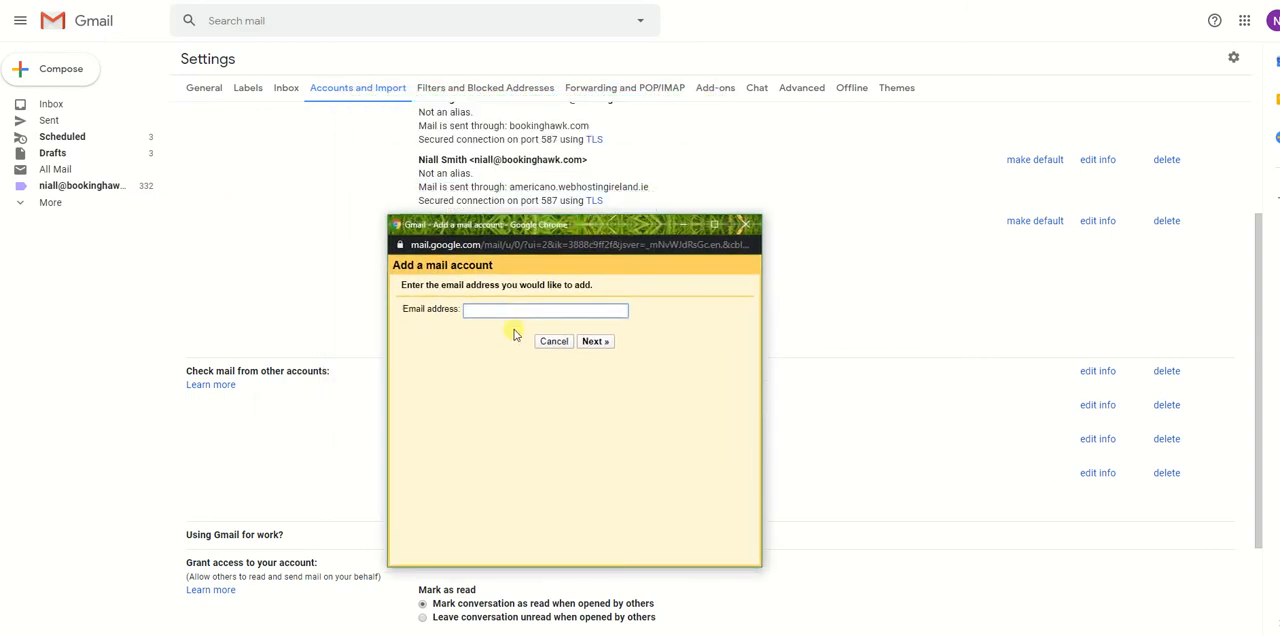
type("bri")
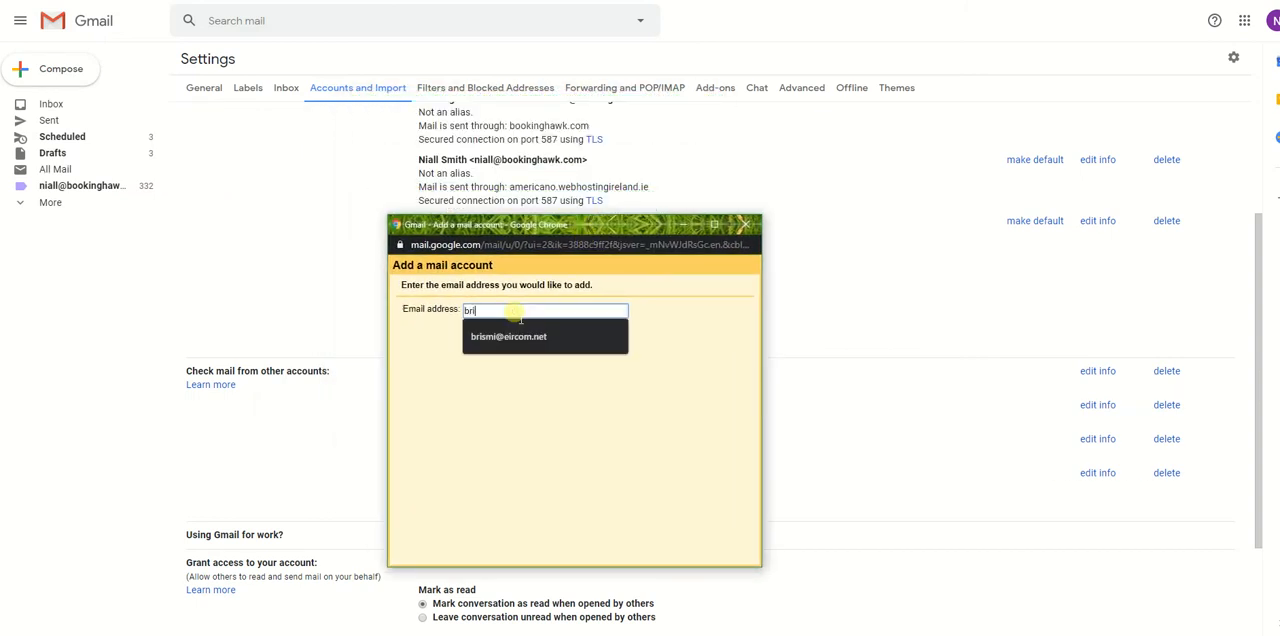
left_click(544, 336)
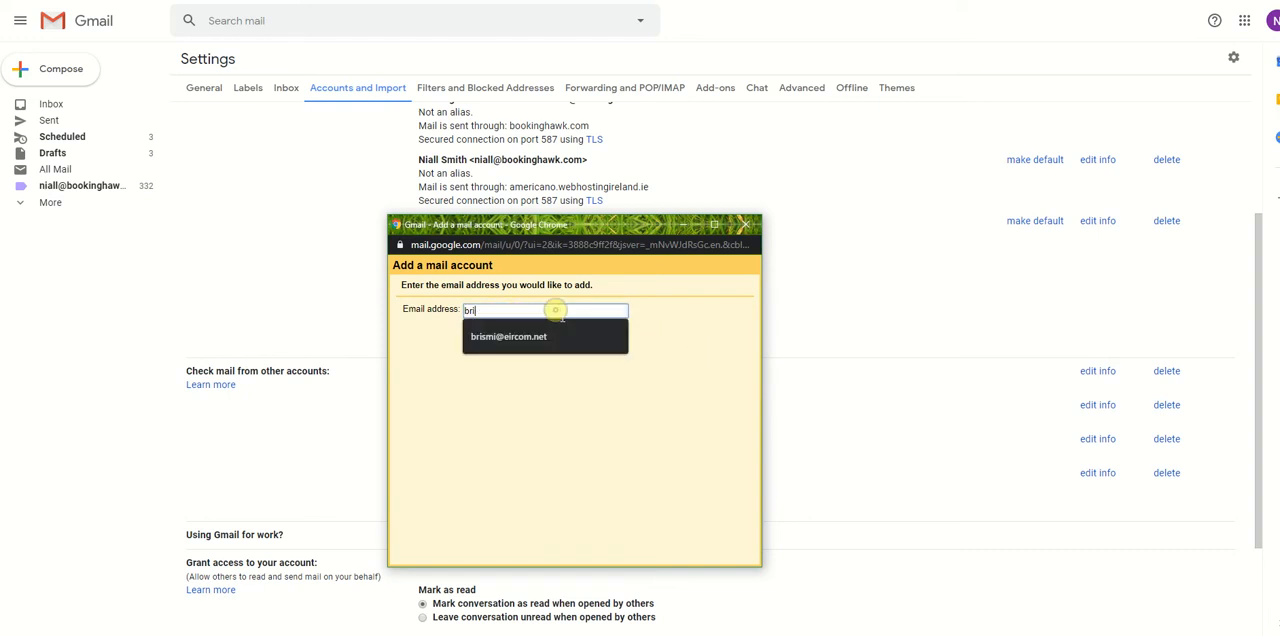
left_click(508, 336)
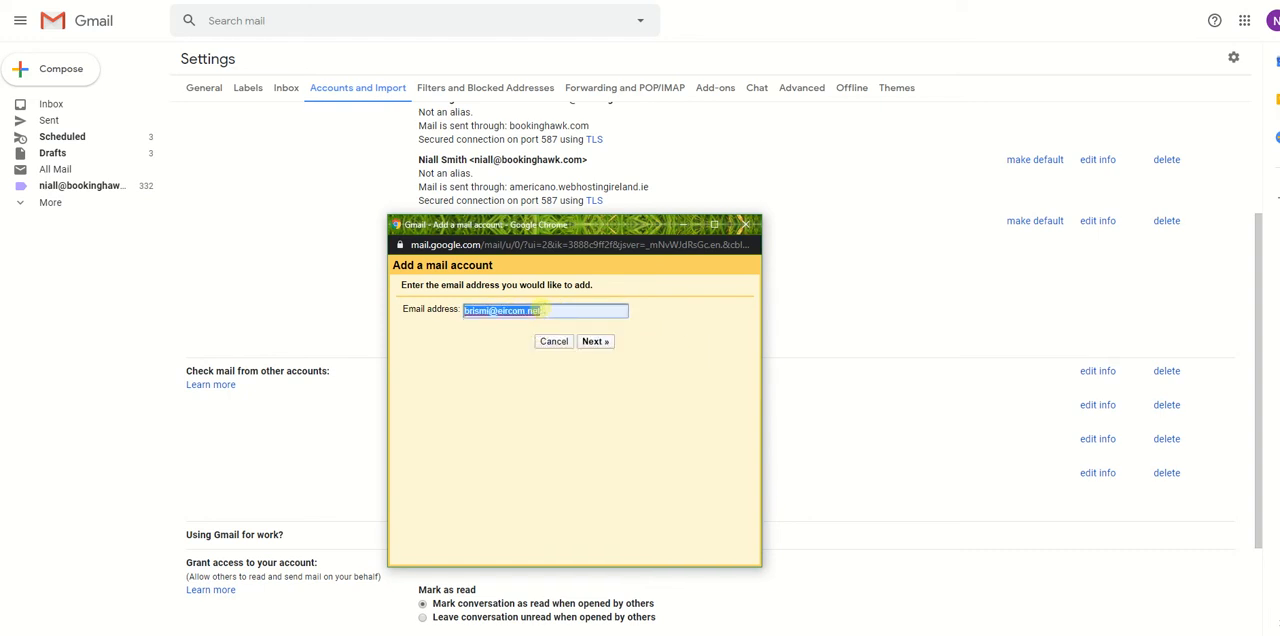
left_click(596, 342)
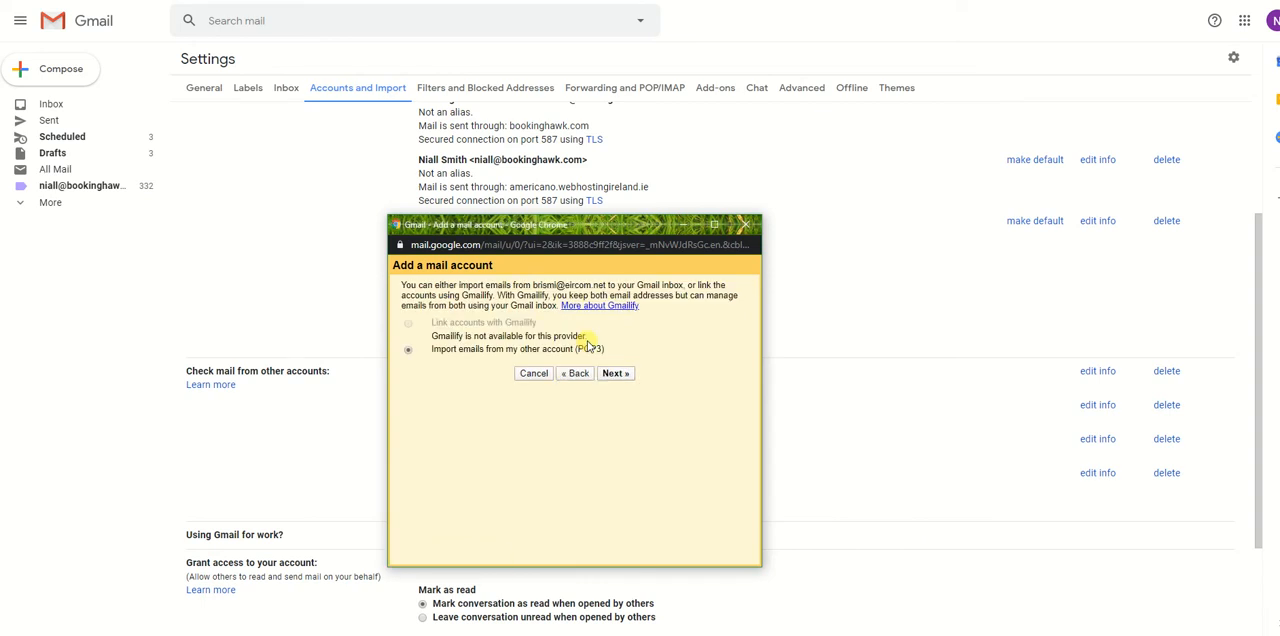
mouse_move(504, 362)
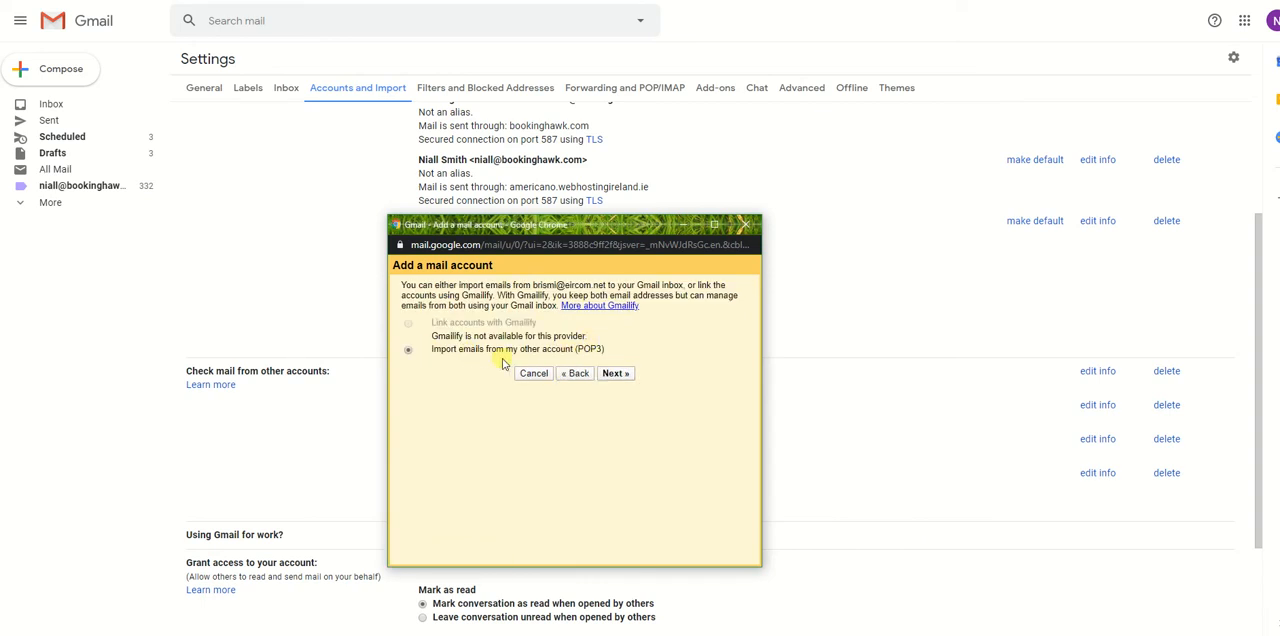
Step: Proceed to the POP3 settings and fill in the suggested Eircom username
left_click(616, 372)
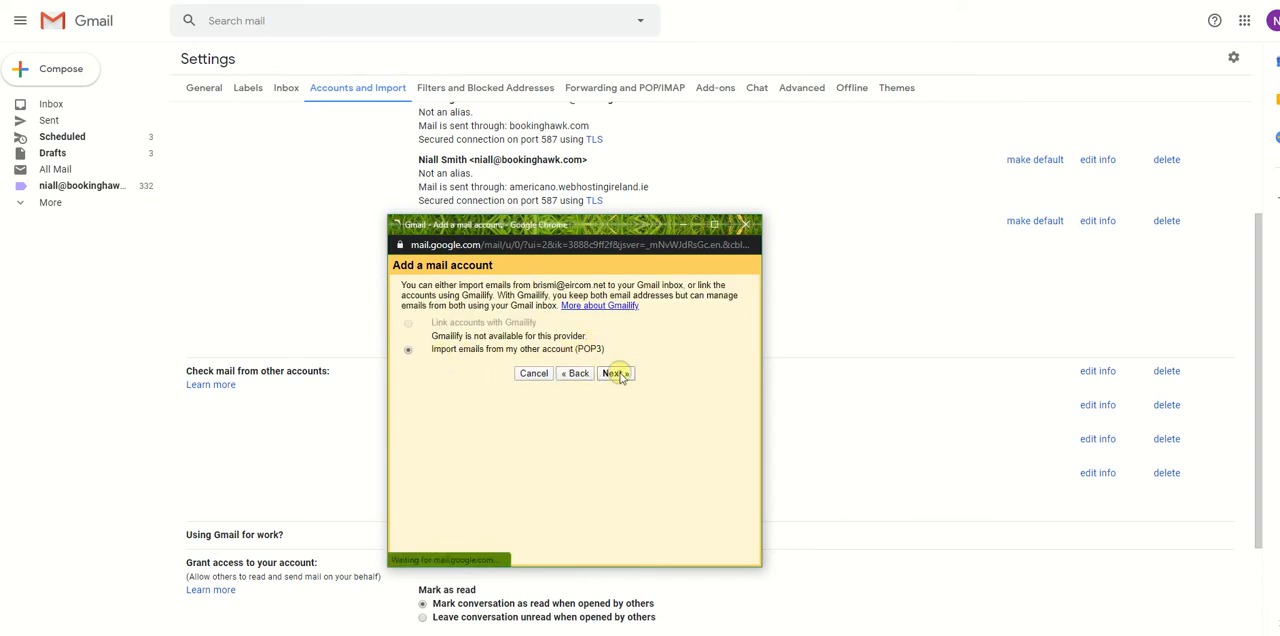
left_click(616, 372)
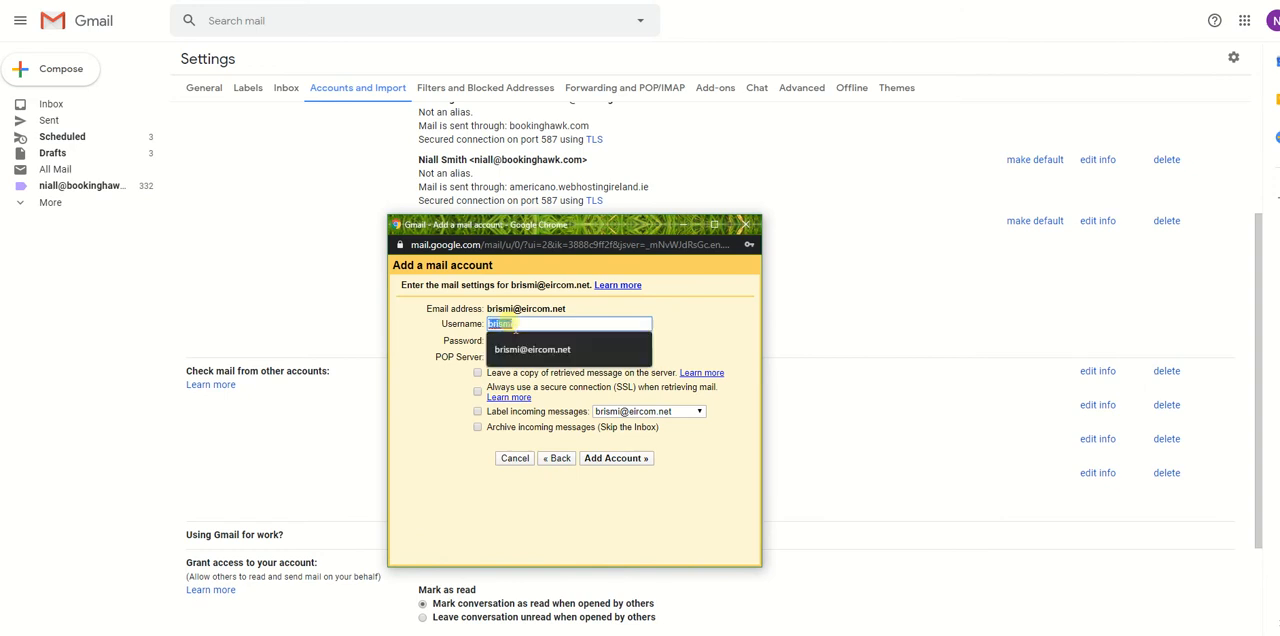
left_click(532, 348)
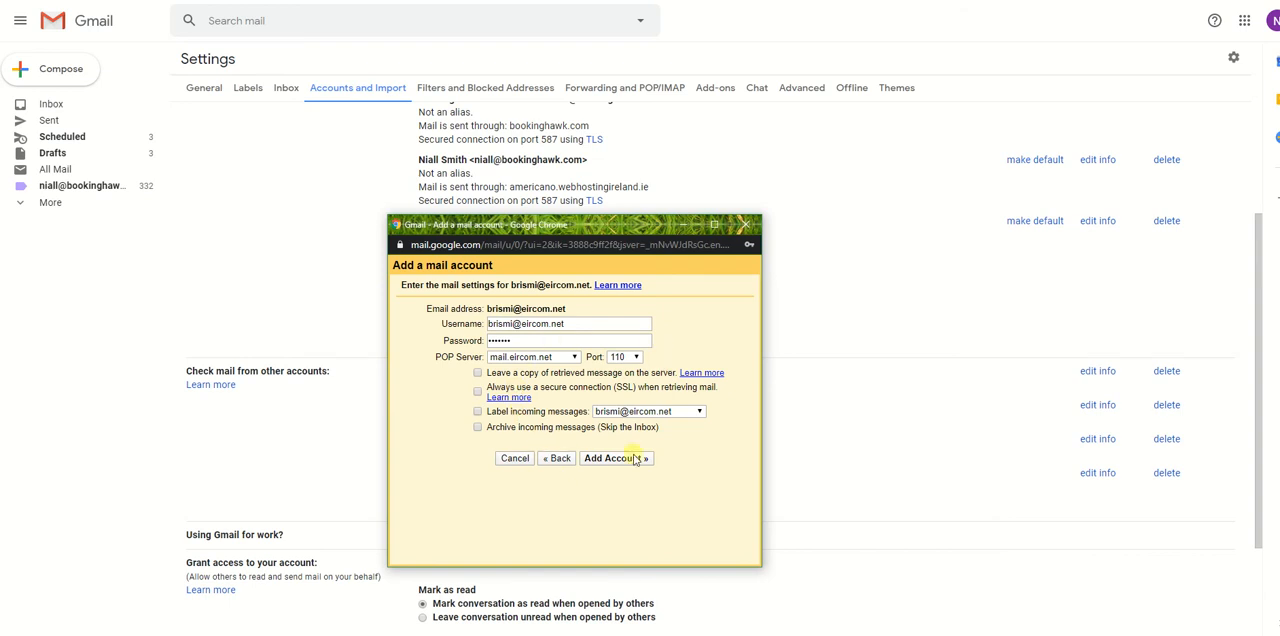
Step: Add the account with POP server mail.eircom.net port 110 and dismiss the save-password prompt
left_click(616, 458)
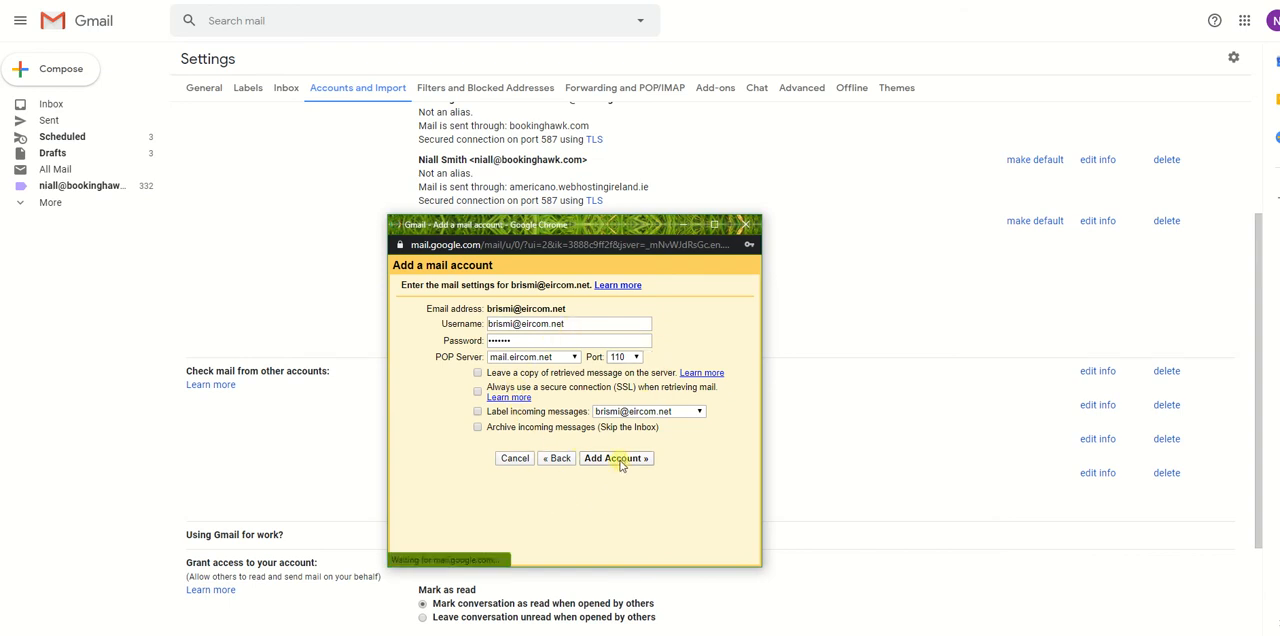
left_click(616, 458)
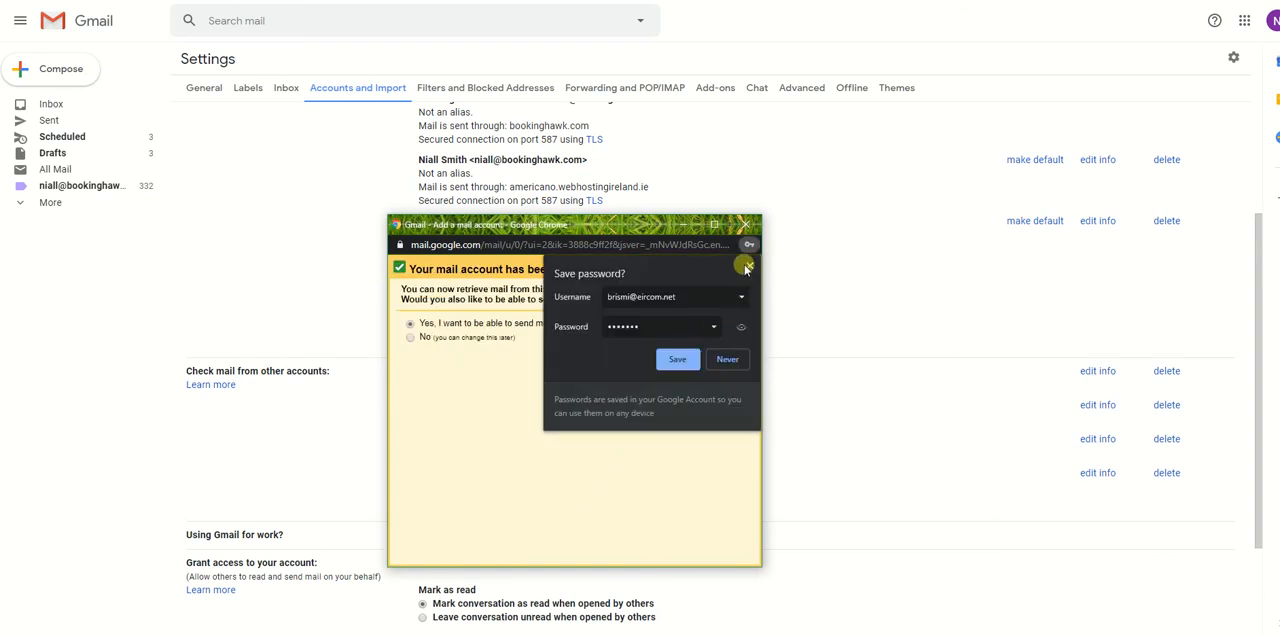
left_click(746, 268)
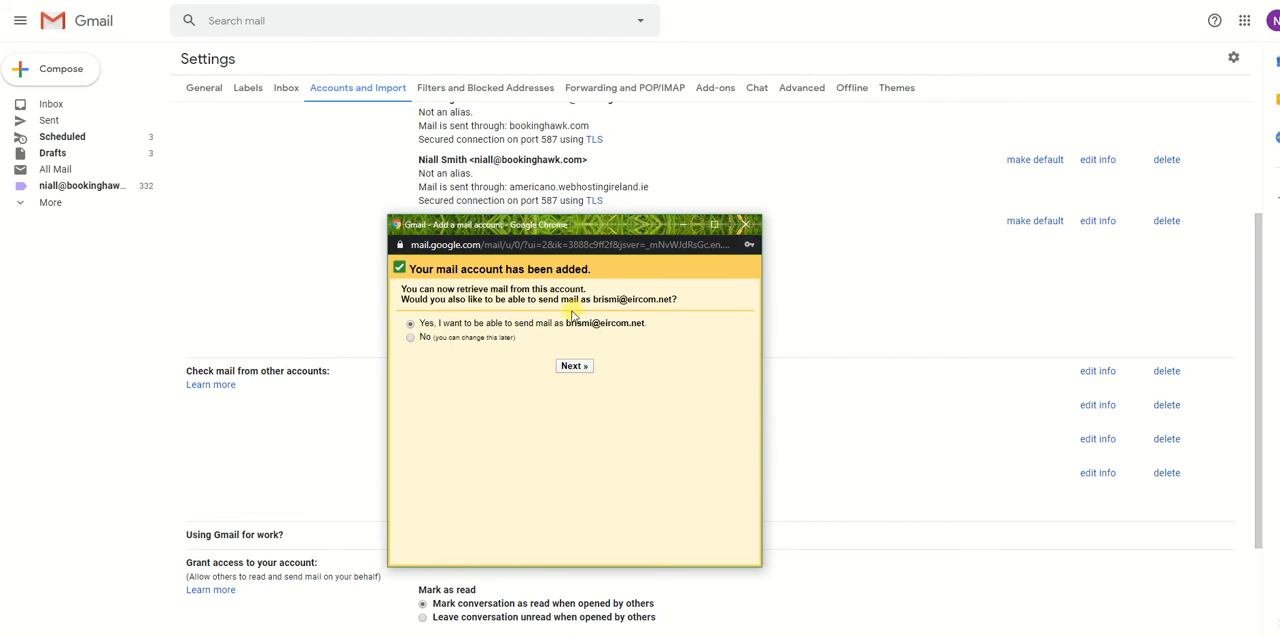